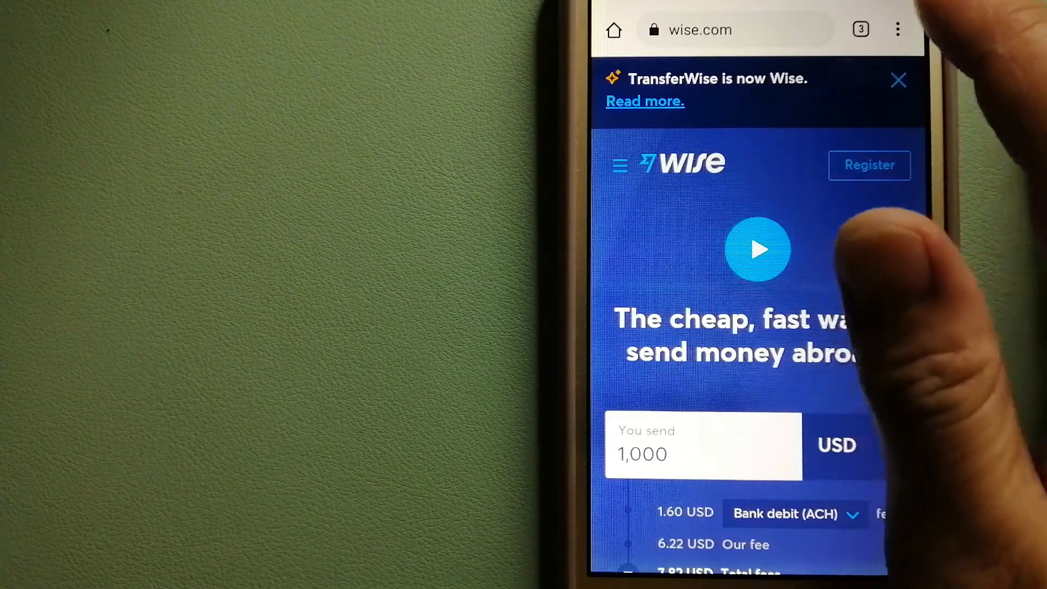
# Review the Azimo homepage, then switch through the tab overview to the WorldRemit tab.
pyautogui.click(860, 29)
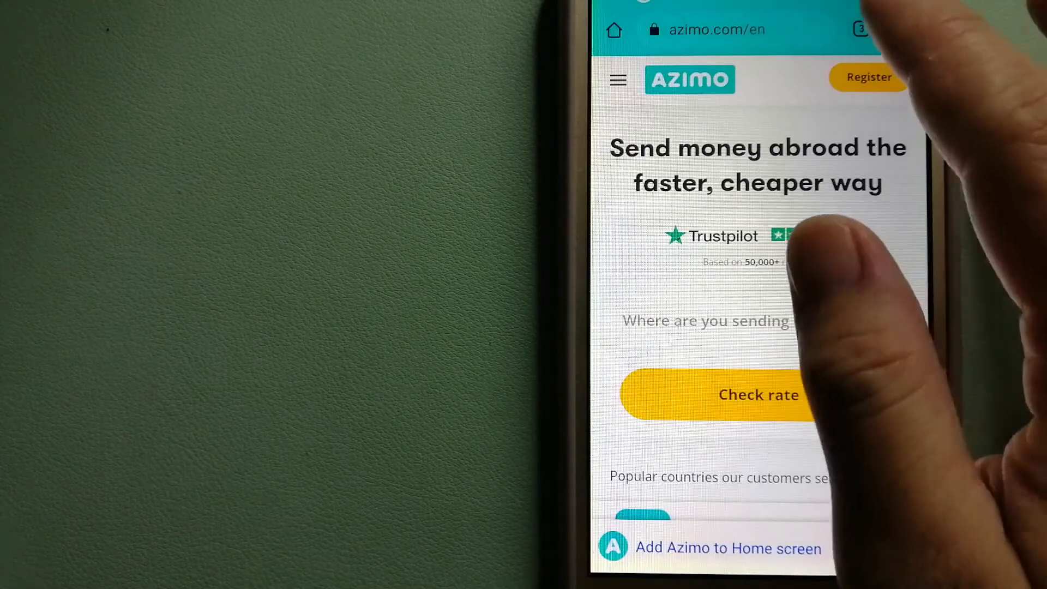
pyautogui.click(860, 29)
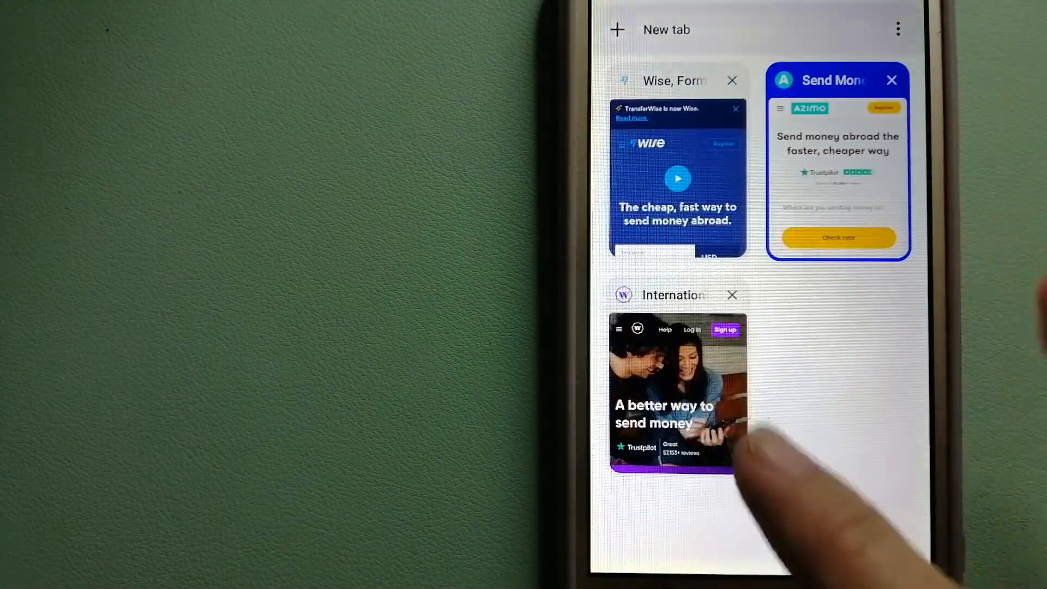
pyautogui.click(676, 388)
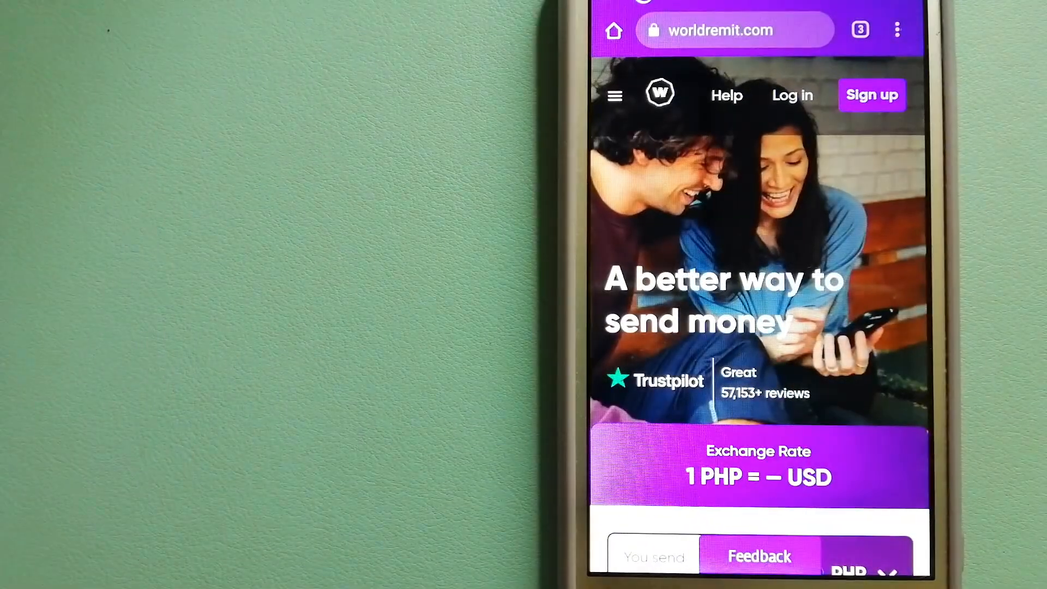